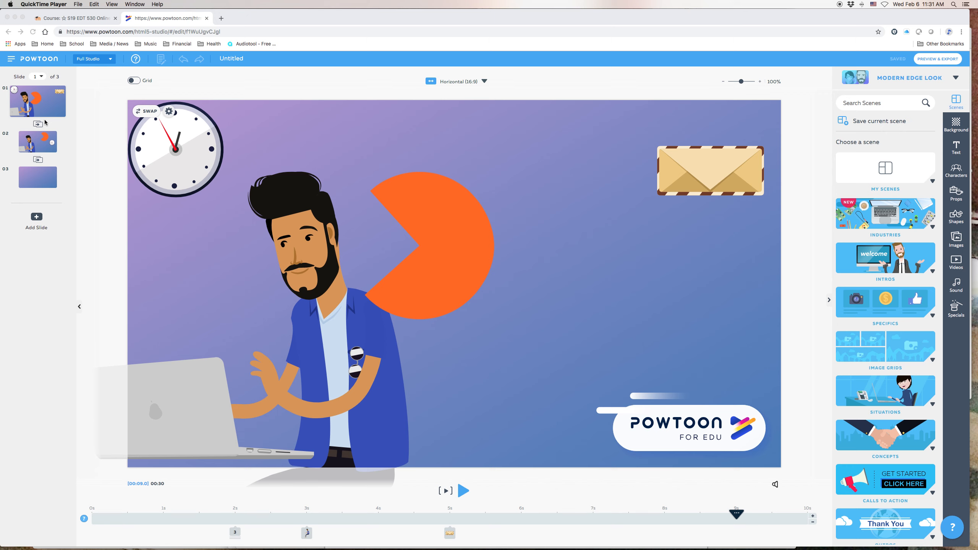
mouse_move(39, 130)
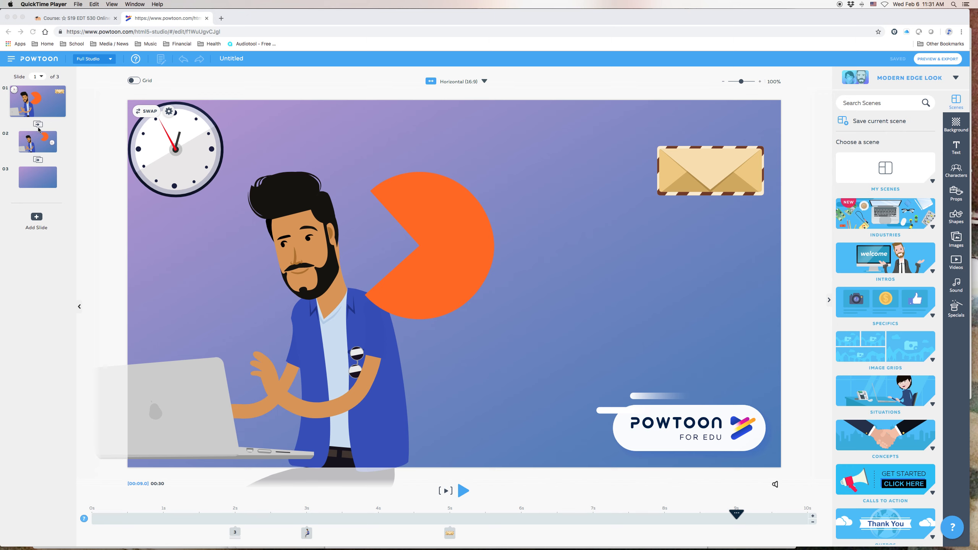
mouse_move(39, 182)
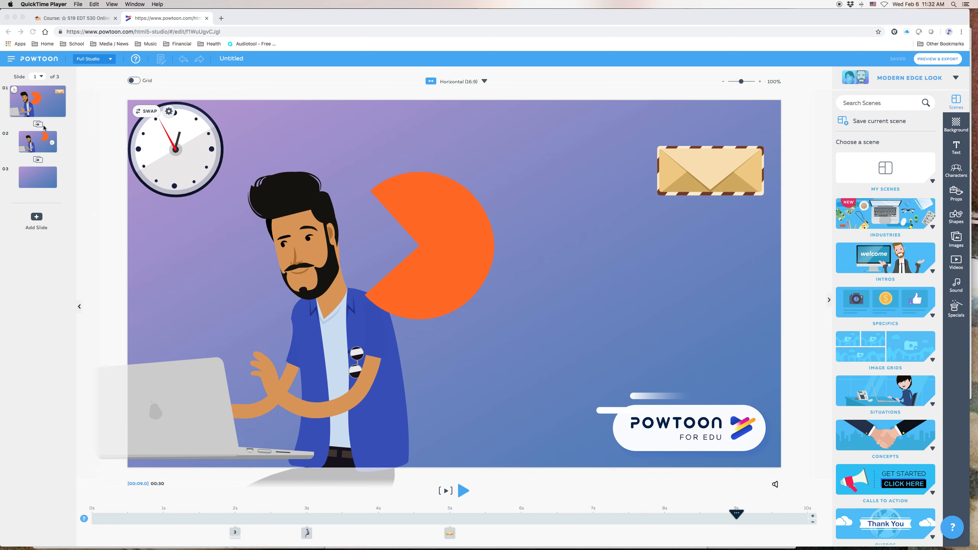
mouse_move(41, 128)
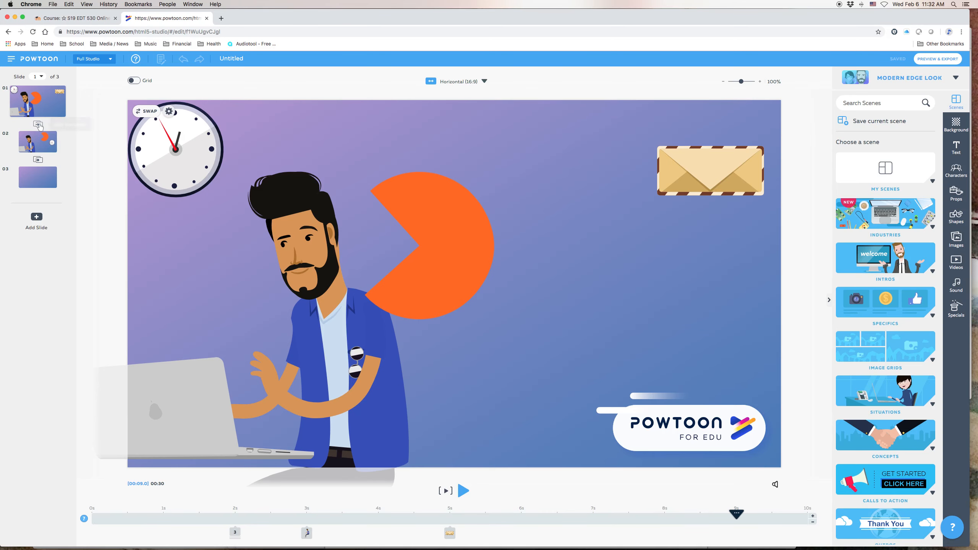
- Apply the Pull Down stylized transition between slides 1 and 2
click(38, 125)
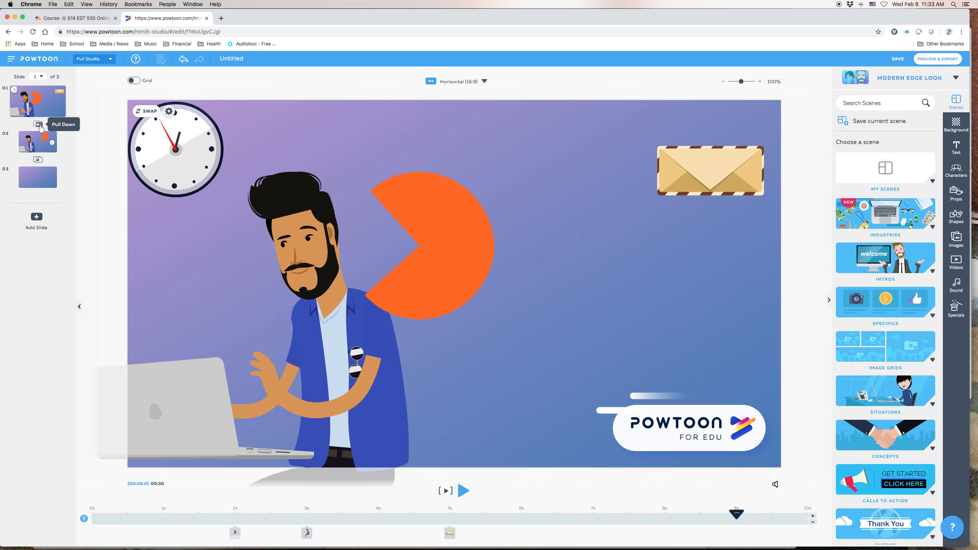
mouse_move(30, 135)
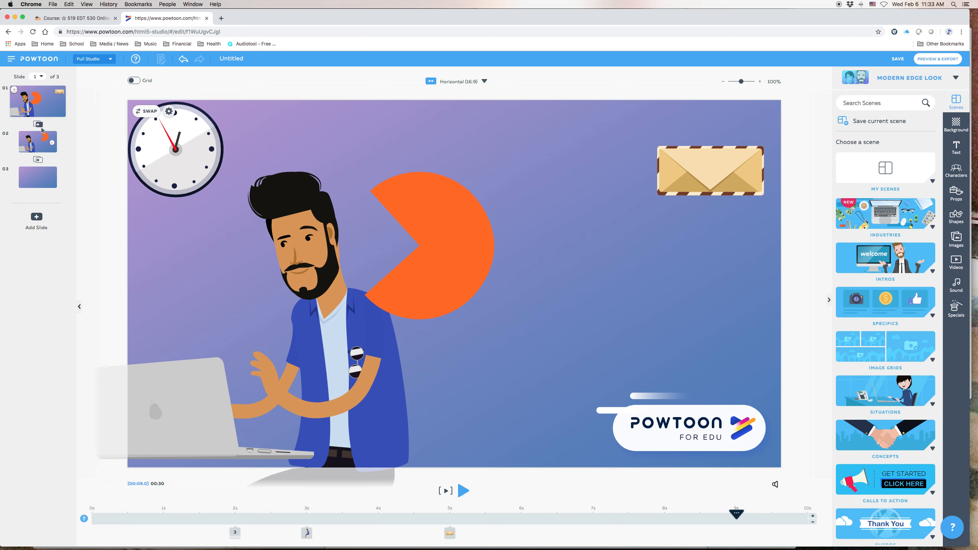
mouse_move(37, 124)
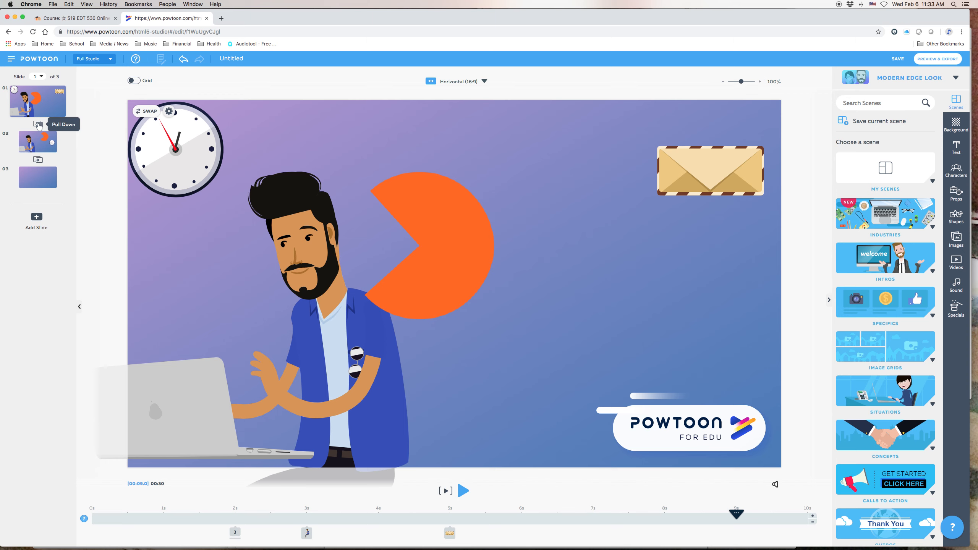
mouse_move(103, 167)
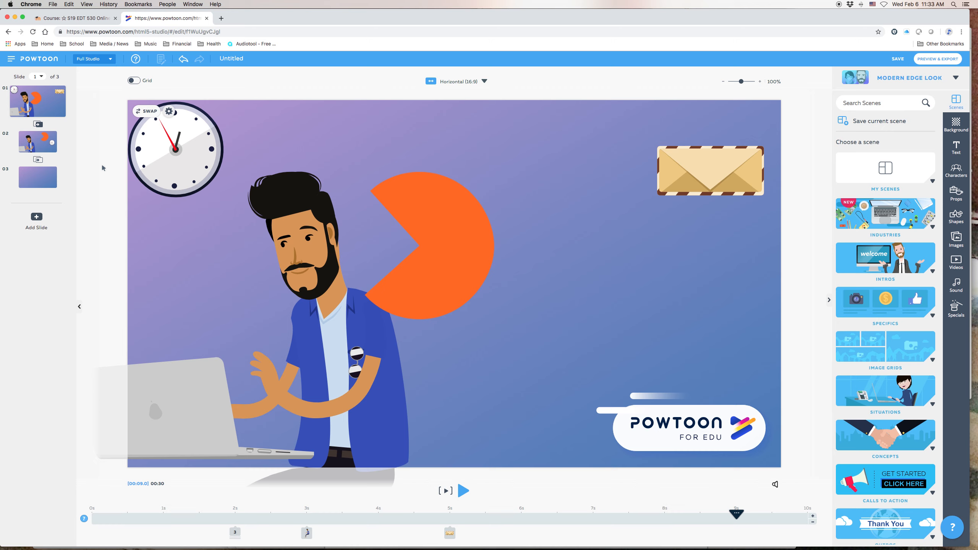
mouse_move(864, 55)
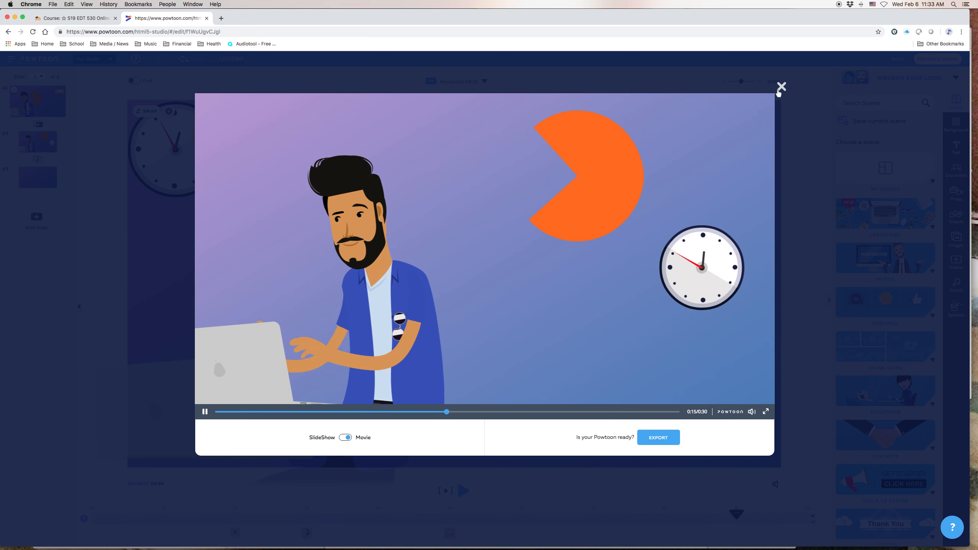
- Exit the preview and remove the Pull Down transition between slides 1 and 2
click(780, 87)
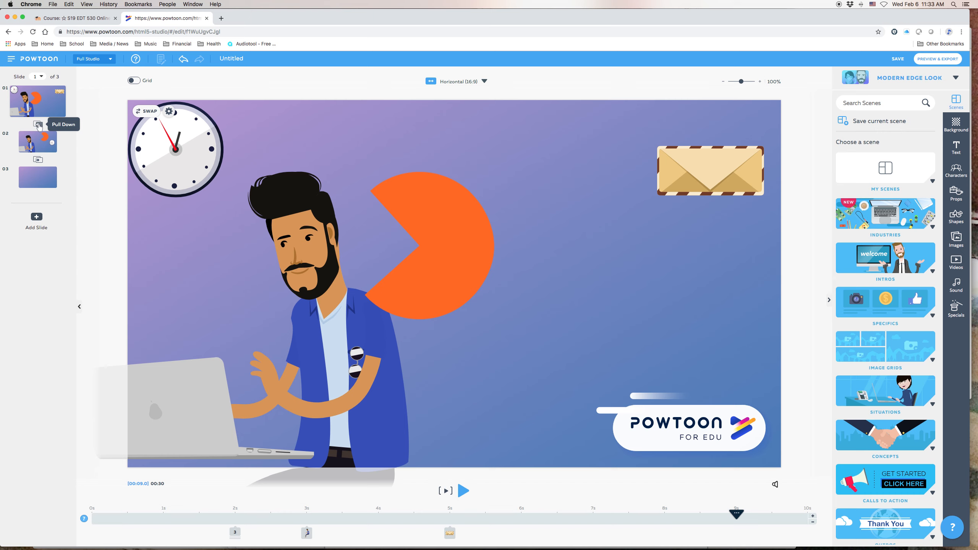
mouse_move(39, 127)
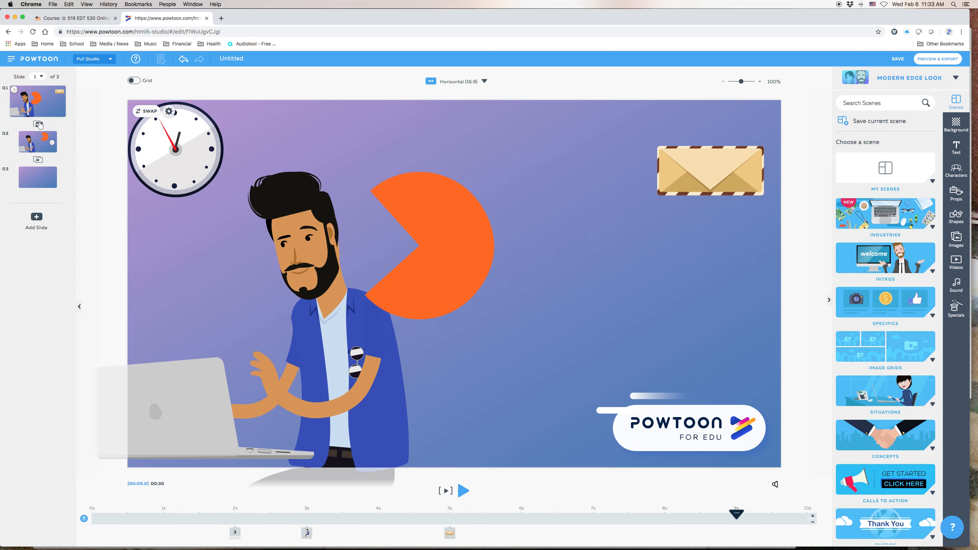
click(37, 125)
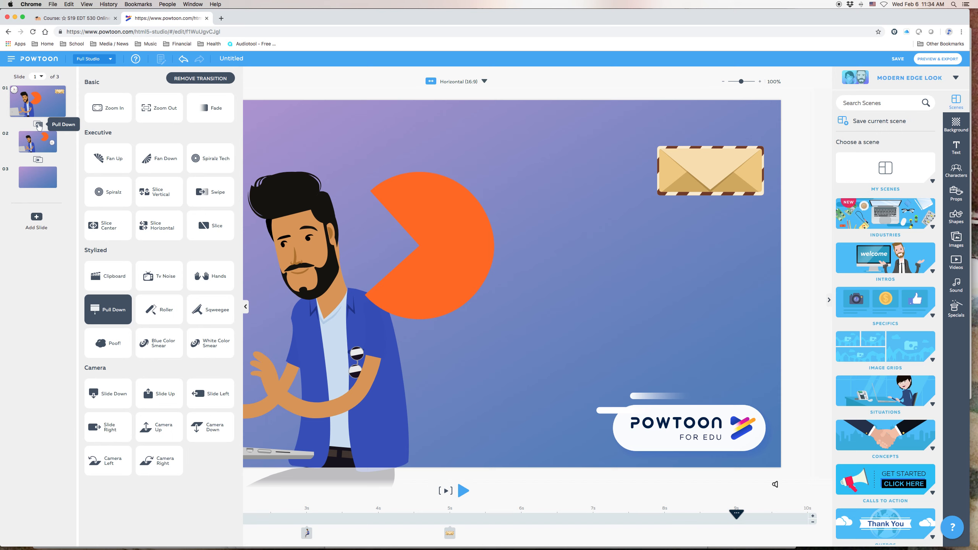
click(210, 107)
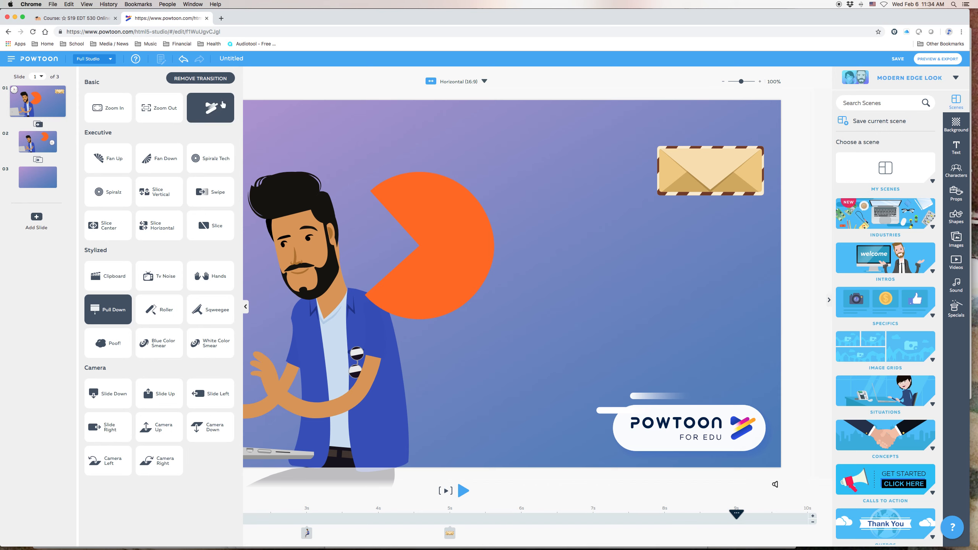
click(210, 107)
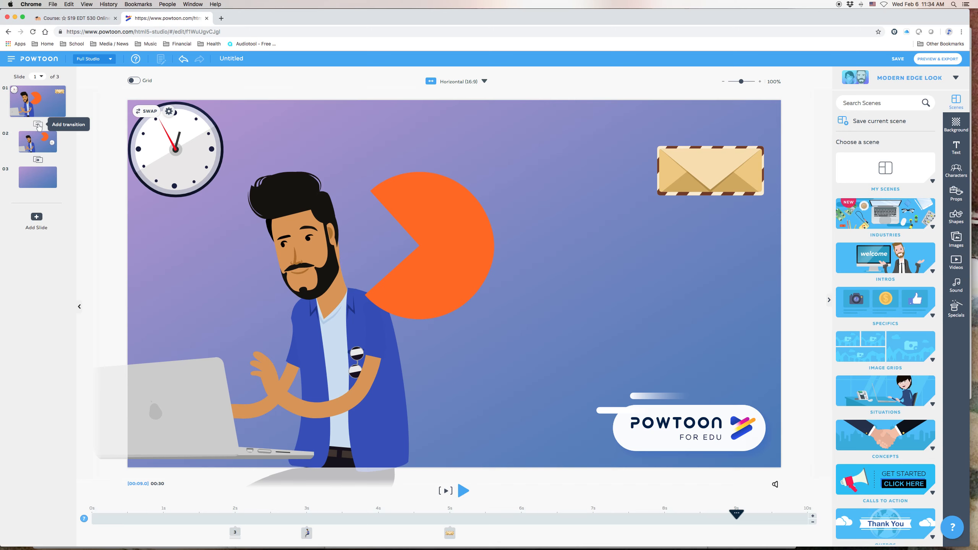
mouse_move(105, 142)
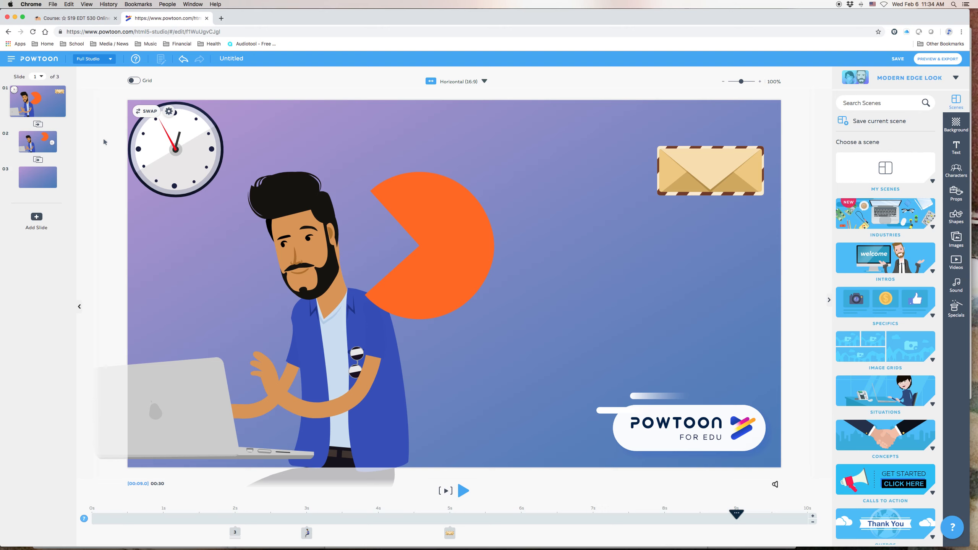
mouse_move(89, 138)
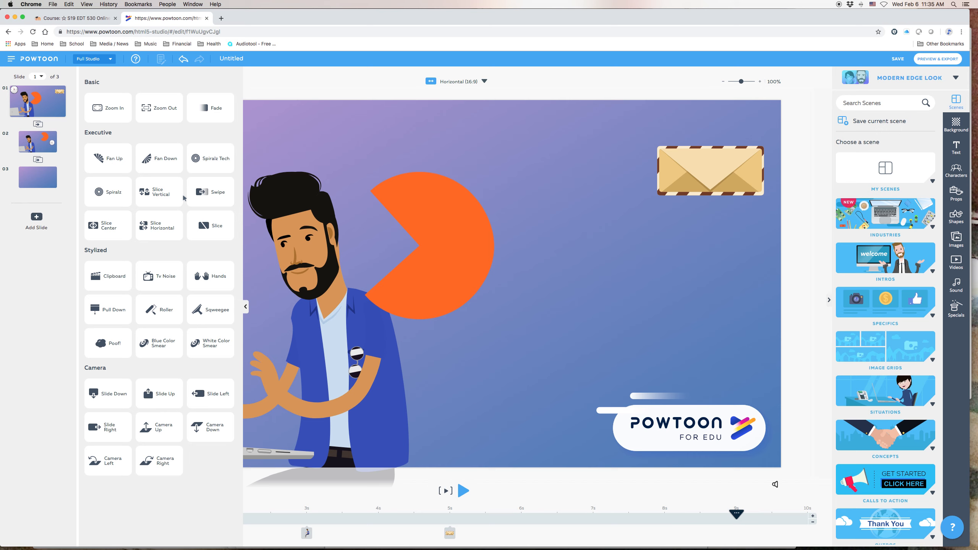
mouse_move(156, 254)
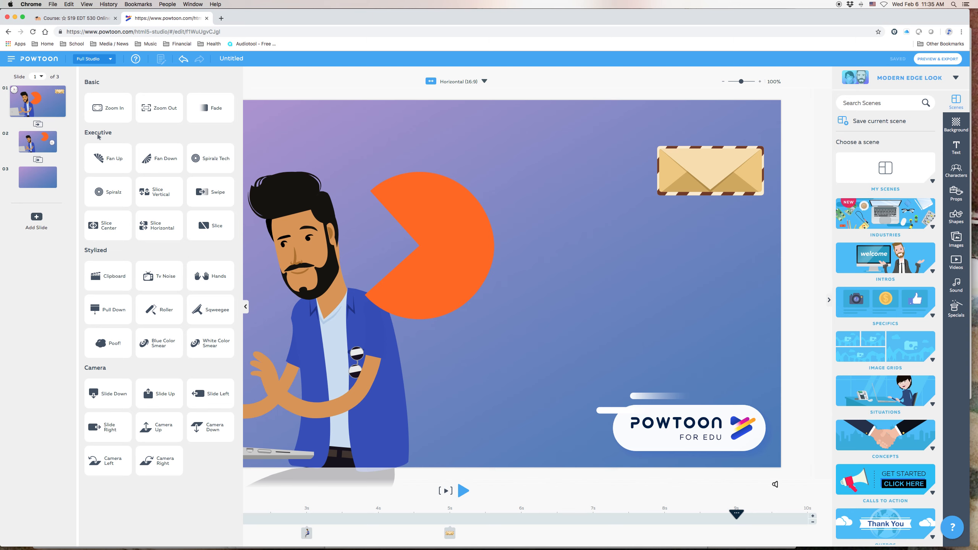
mouse_move(44, 126)
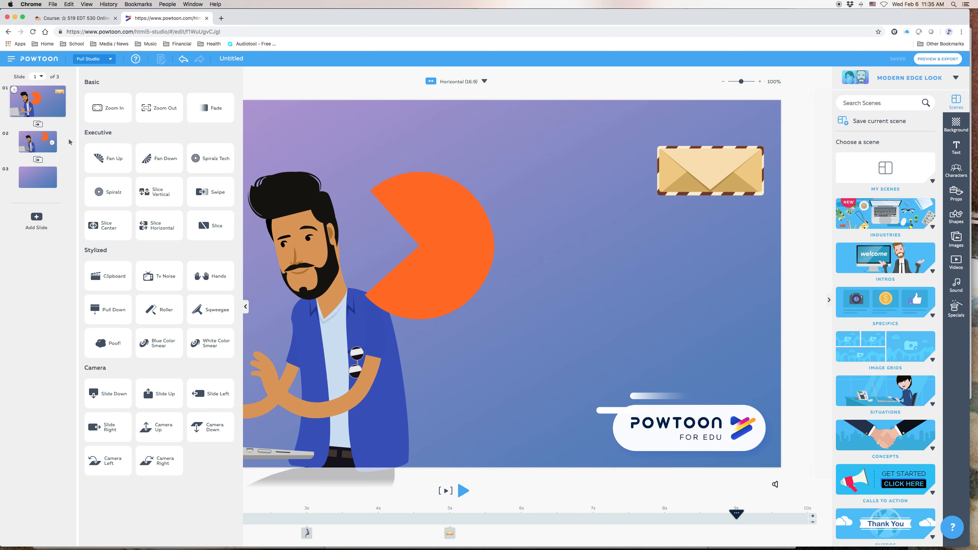
mouse_move(69, 145)
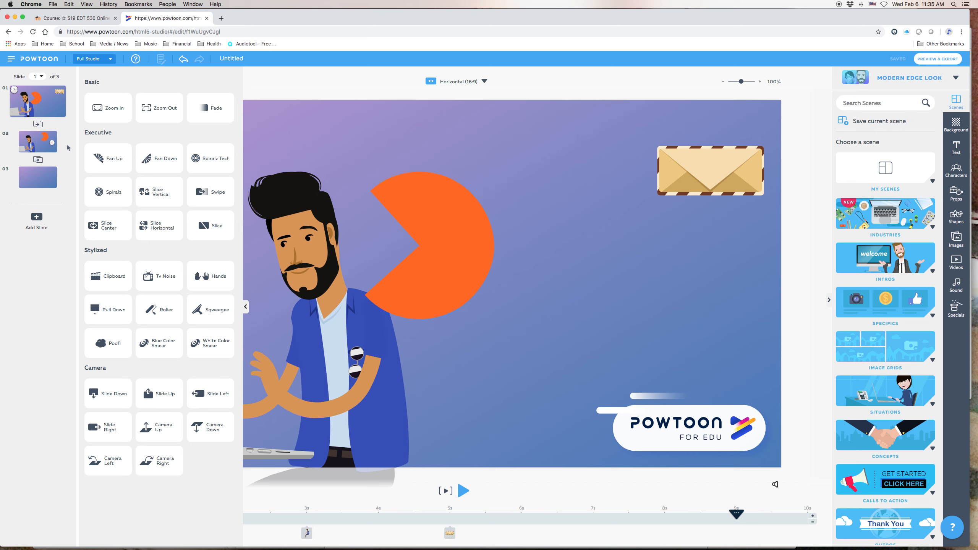
mouse_move(38, 125)
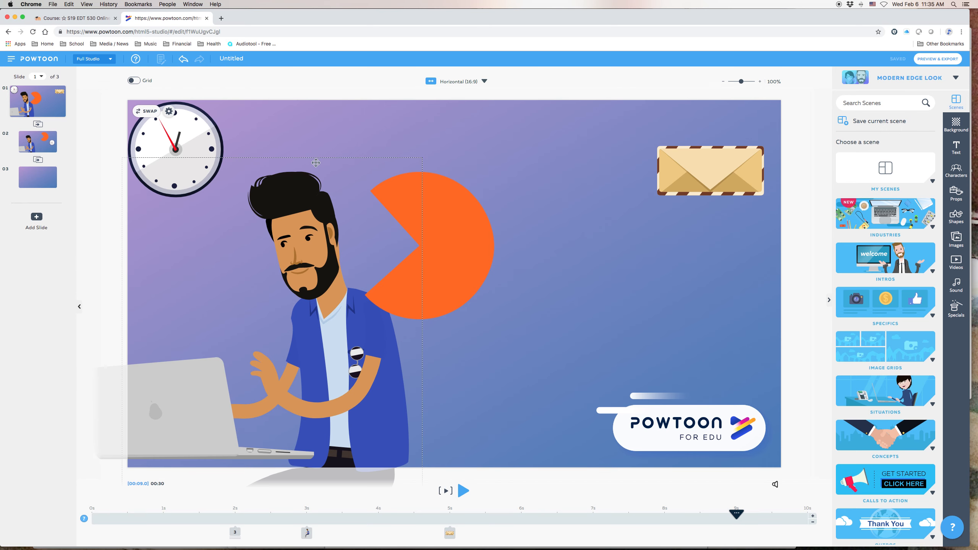
click(564, 219)
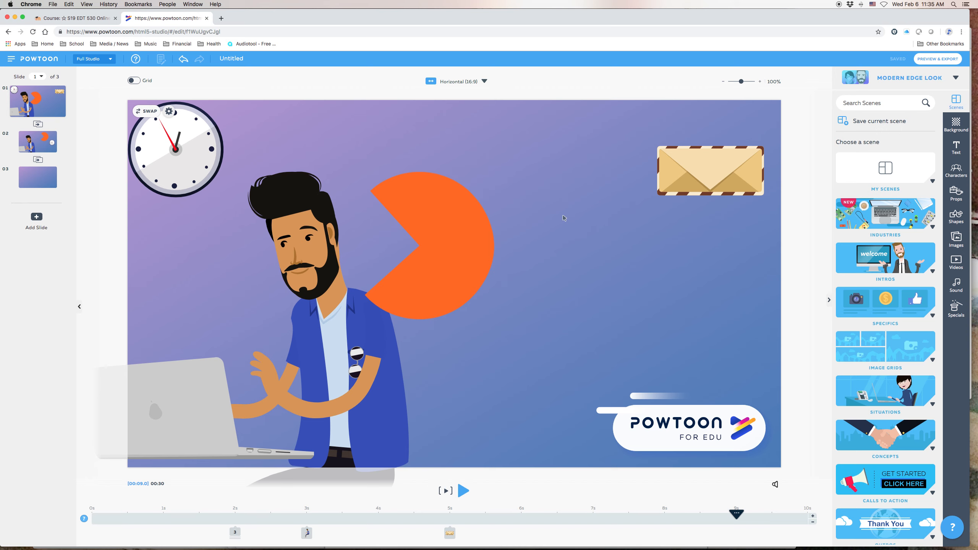
click(245, 207)
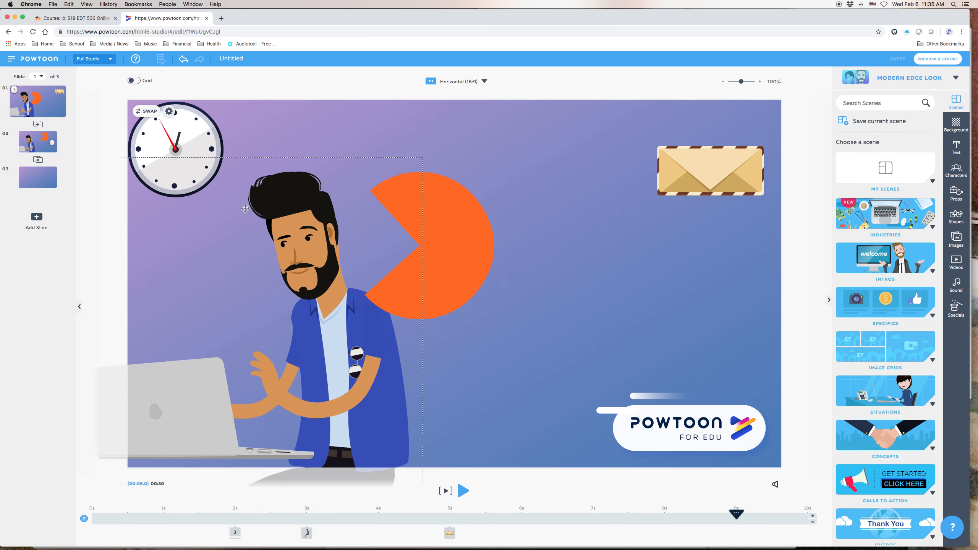
mouse_move(303, 354)
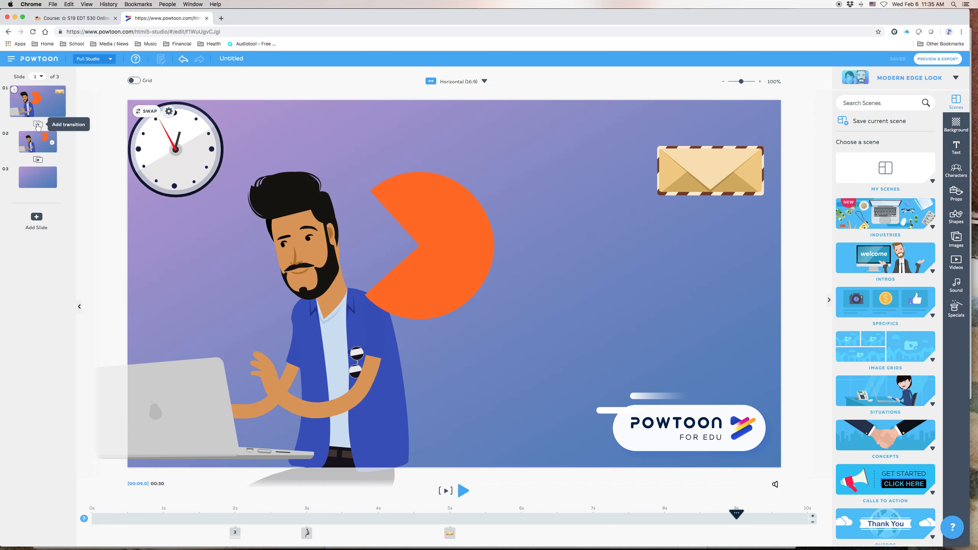
mouse_move(548, 184)
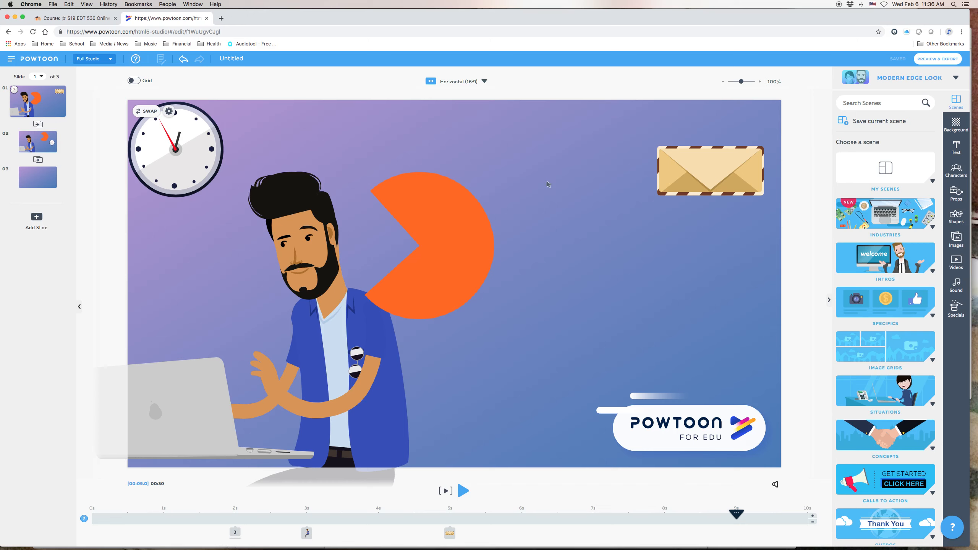
mouse_move(545, 168)
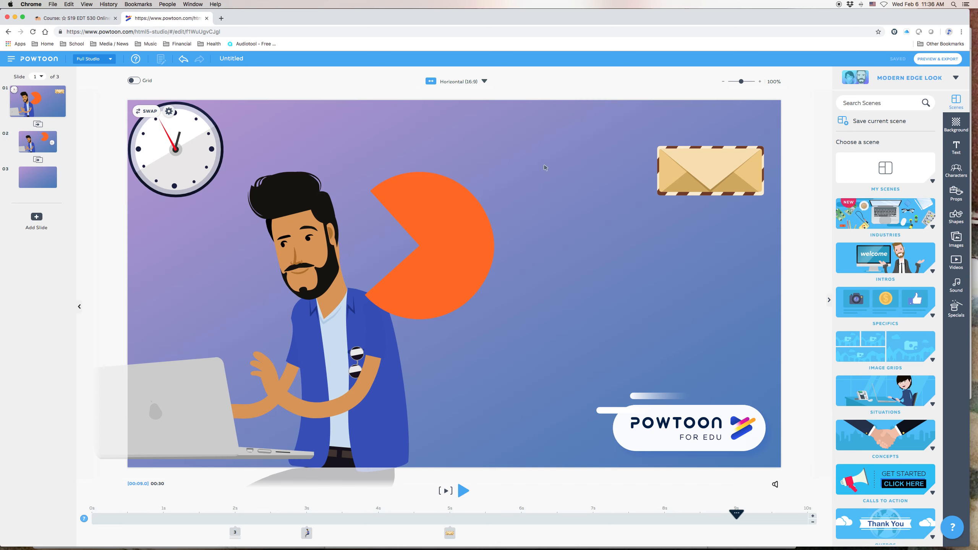
mouse_move(555, 195)
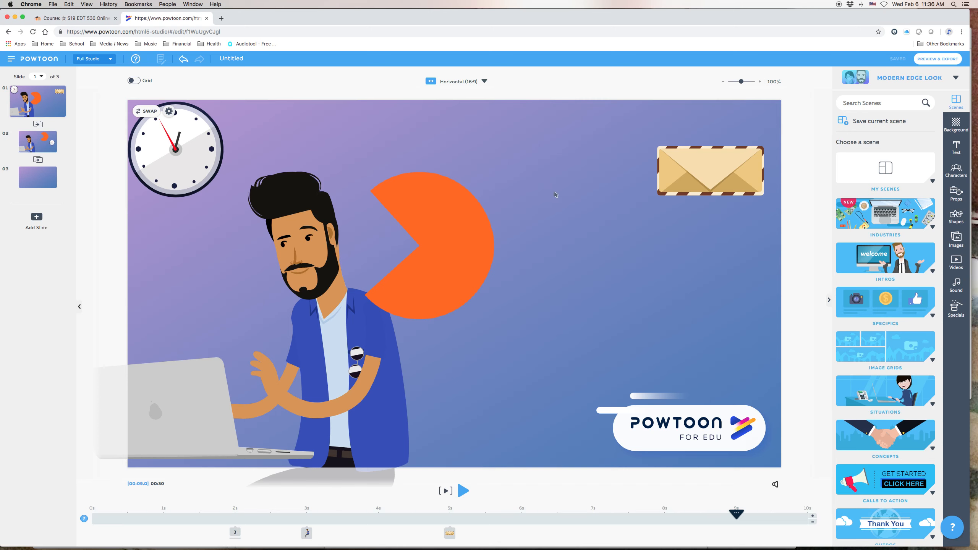